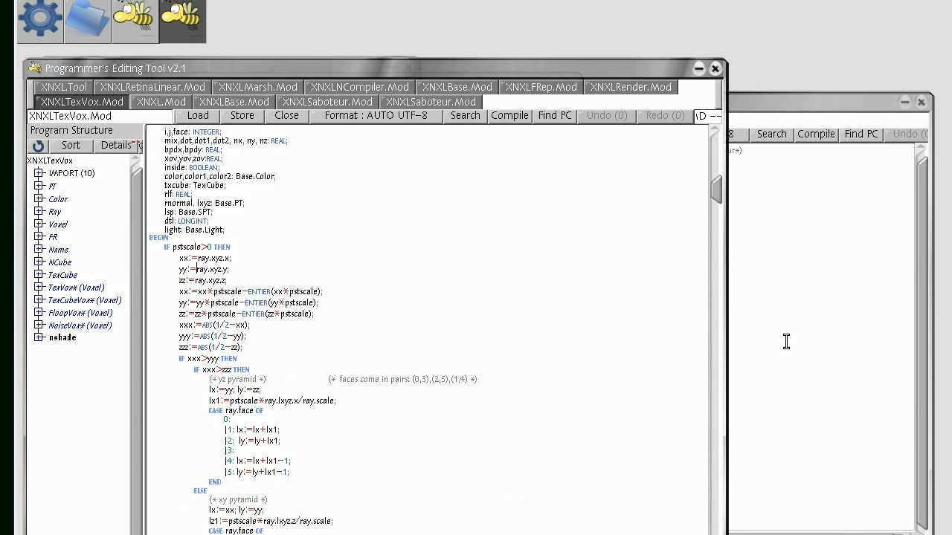
Jump to the TexVox (Voxel) type declaration in the Program Structure tree and browse it.
click(76, 287)
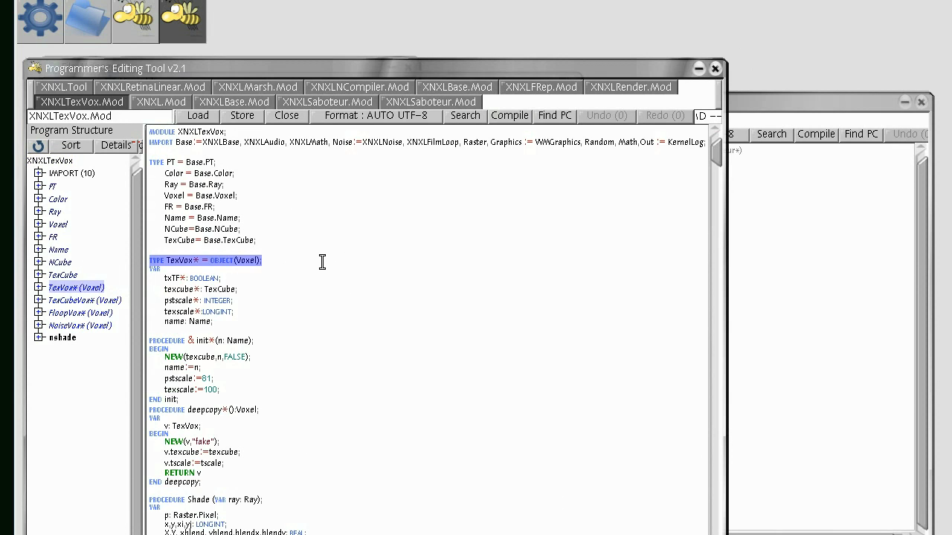
scroll(down, 3)
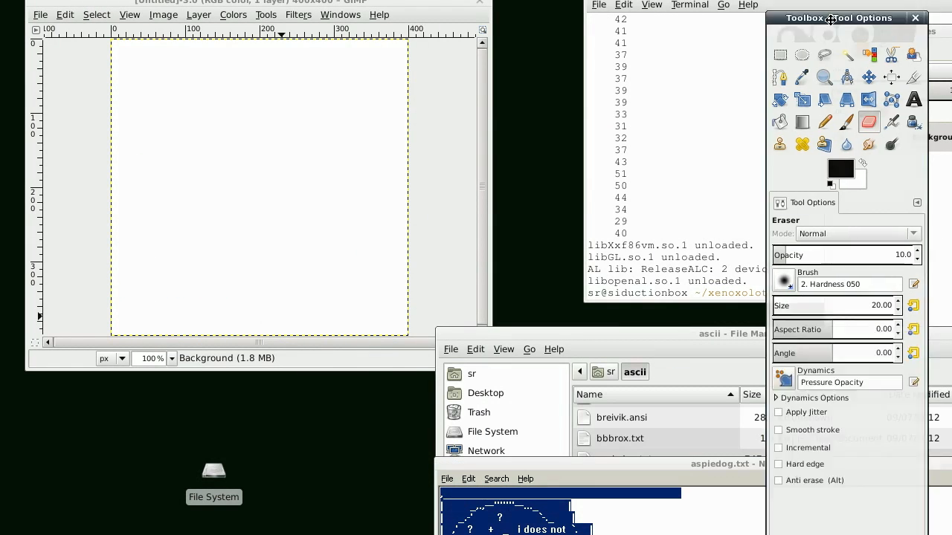
Activate GIMP's Text tool to start choosing a Monospace font.
click(809, 79)
text(M)
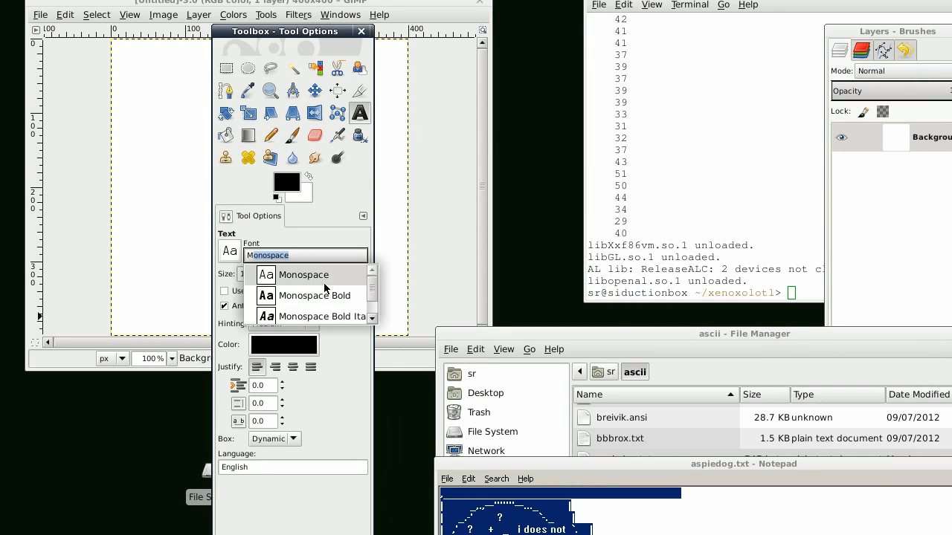
Choose Monospace Bold, then undo the oversized trial paste of the ASCII art.
click(313, 295)
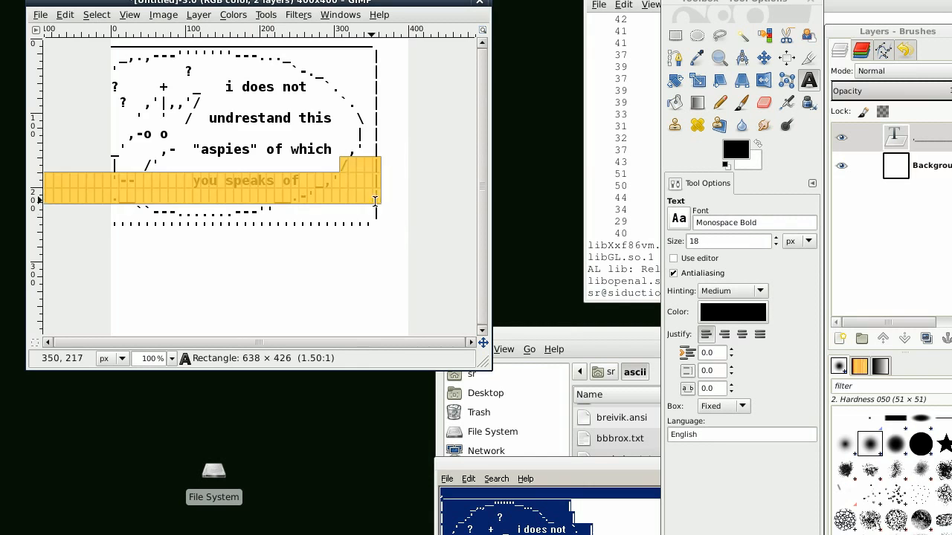
click(764, 57)
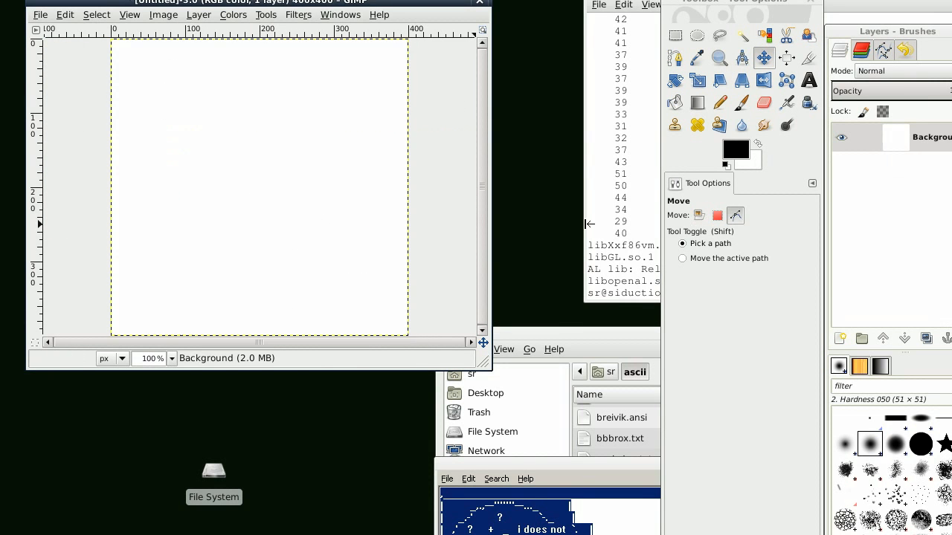
Paste the ASCII speech bubble at size 14 near the upper left and anchor it.
click(808, 79)
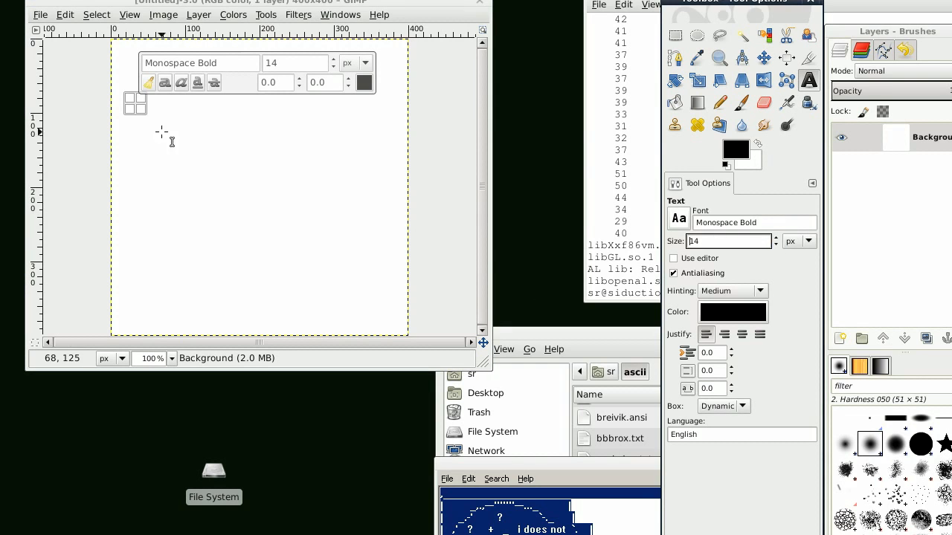
click(161, 126)
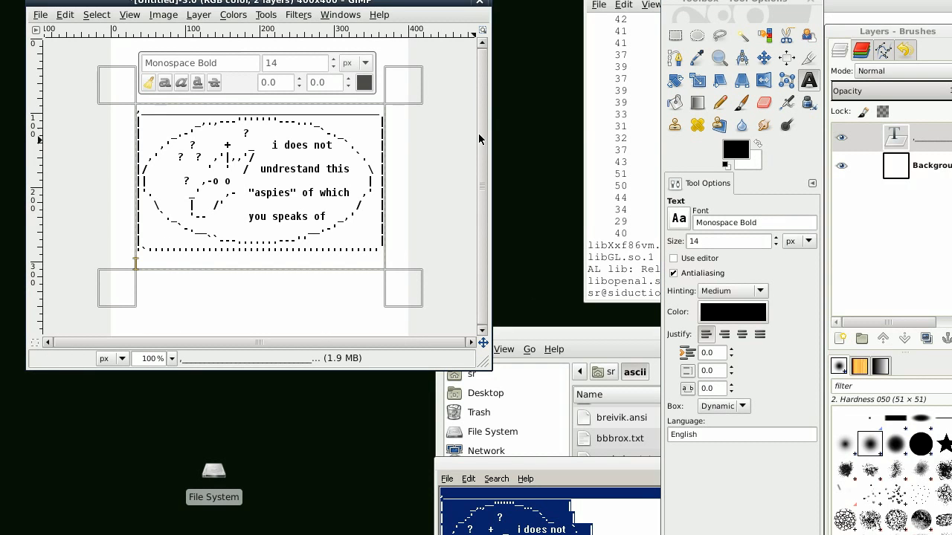
click(763, 58)
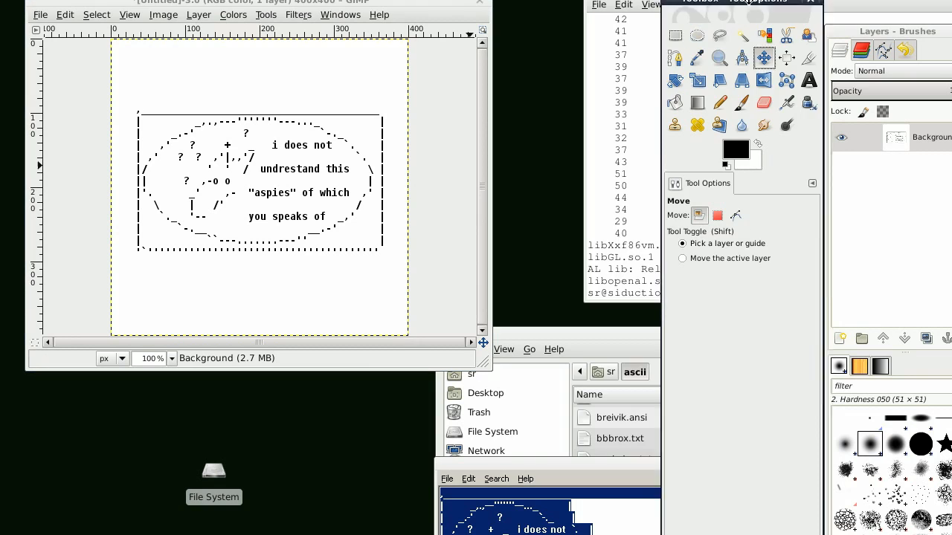
click(597, 93)
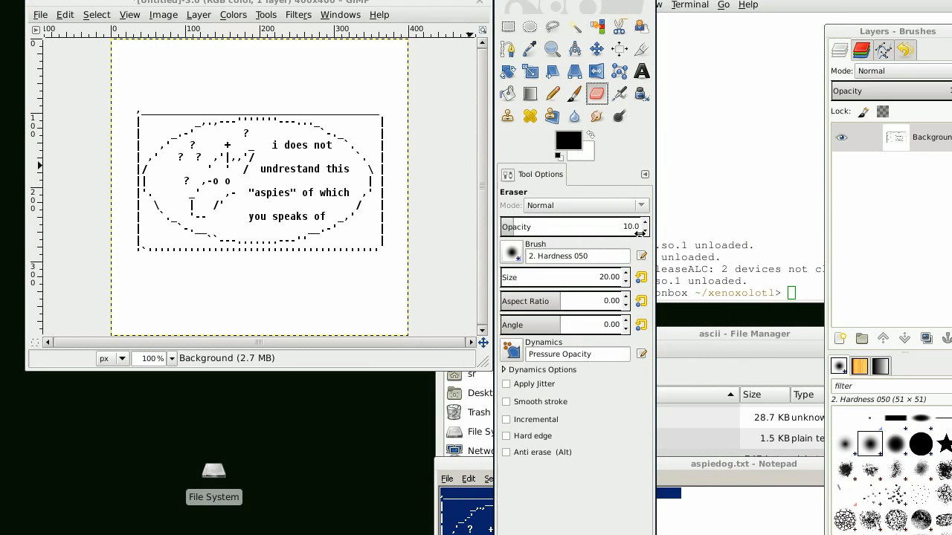